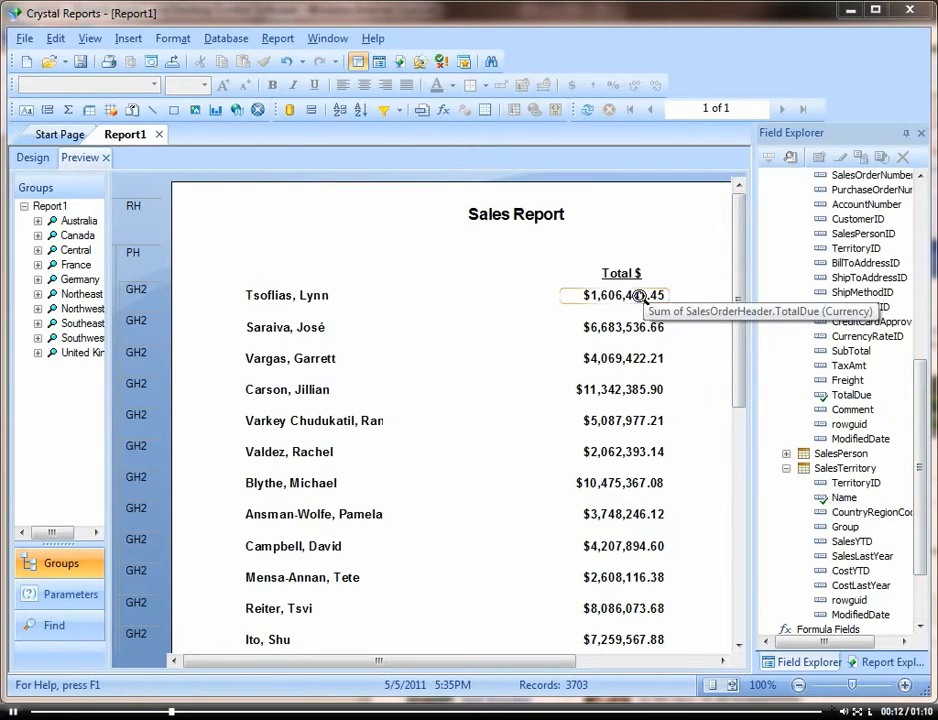
# Step: Launch the Highlighting Expert from the first salesperson's Total $ value
pyautogui.click(614, 294)
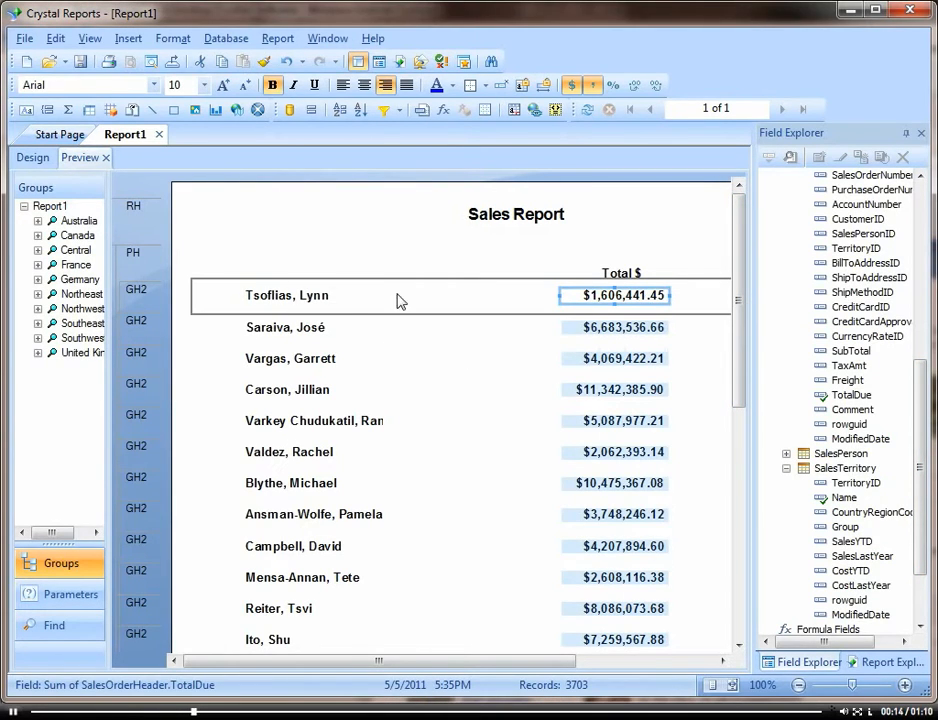
pyautogui.moveTo(604, 364)
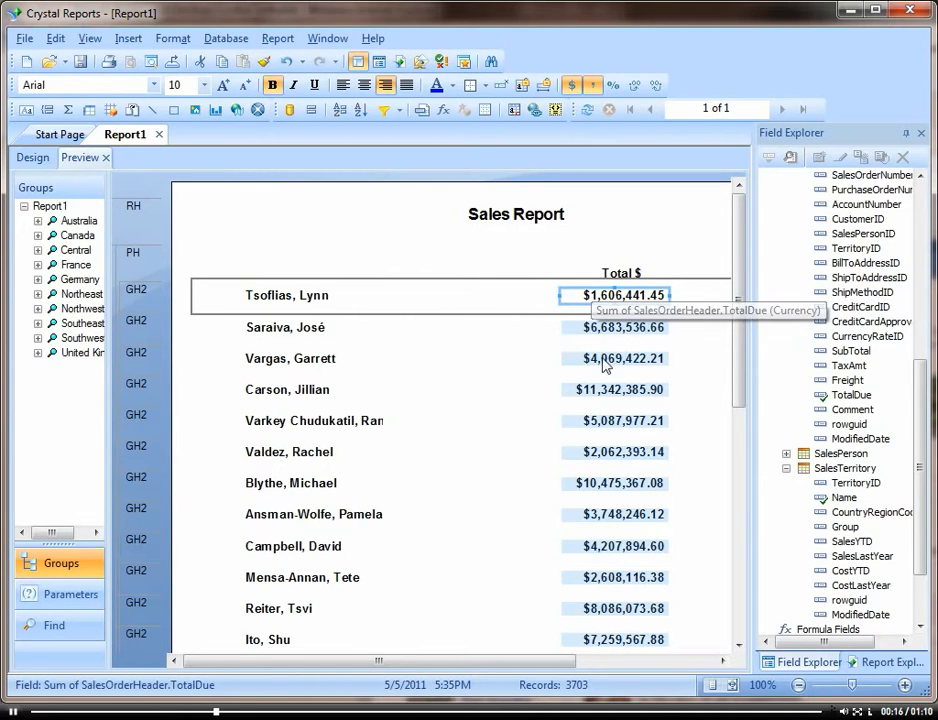
pyautogui.rightClick(620, 296)
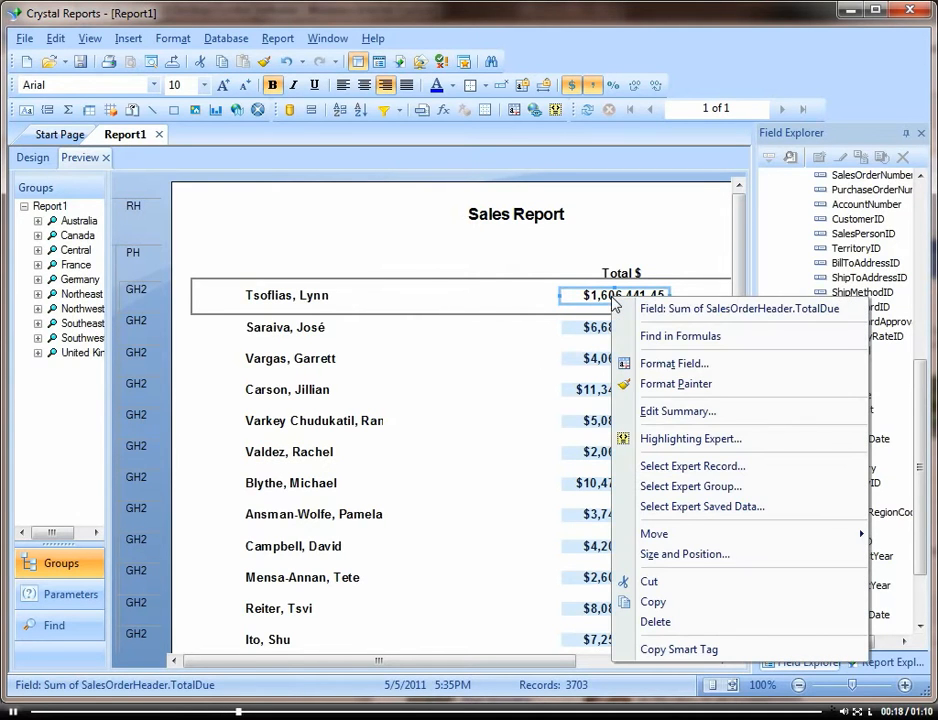
pyautogui.moveTo(690, 438)
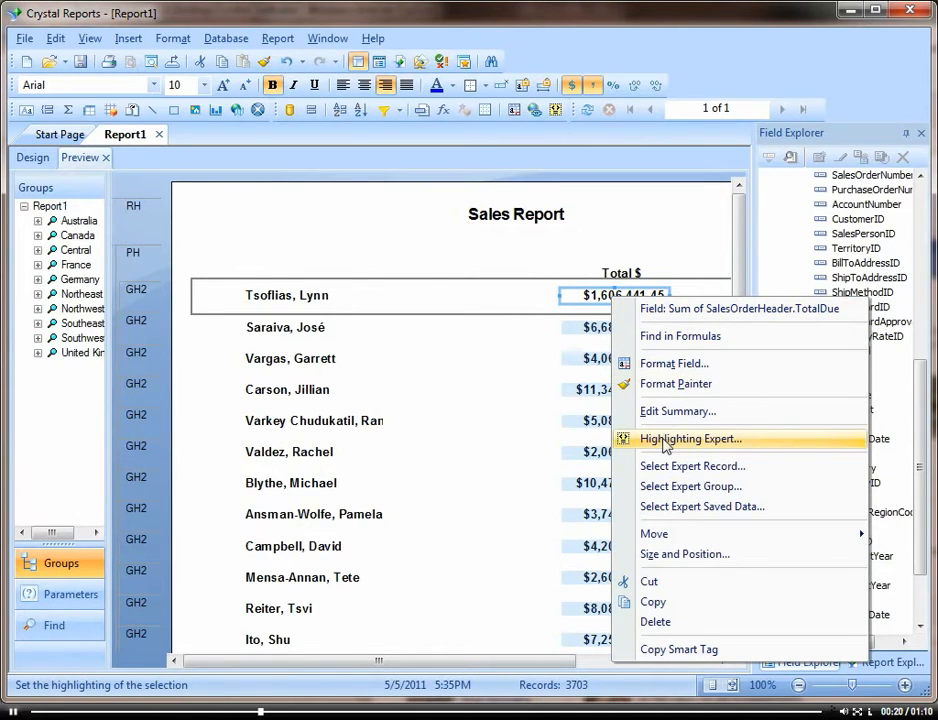
pyautogui.click(690, 438)
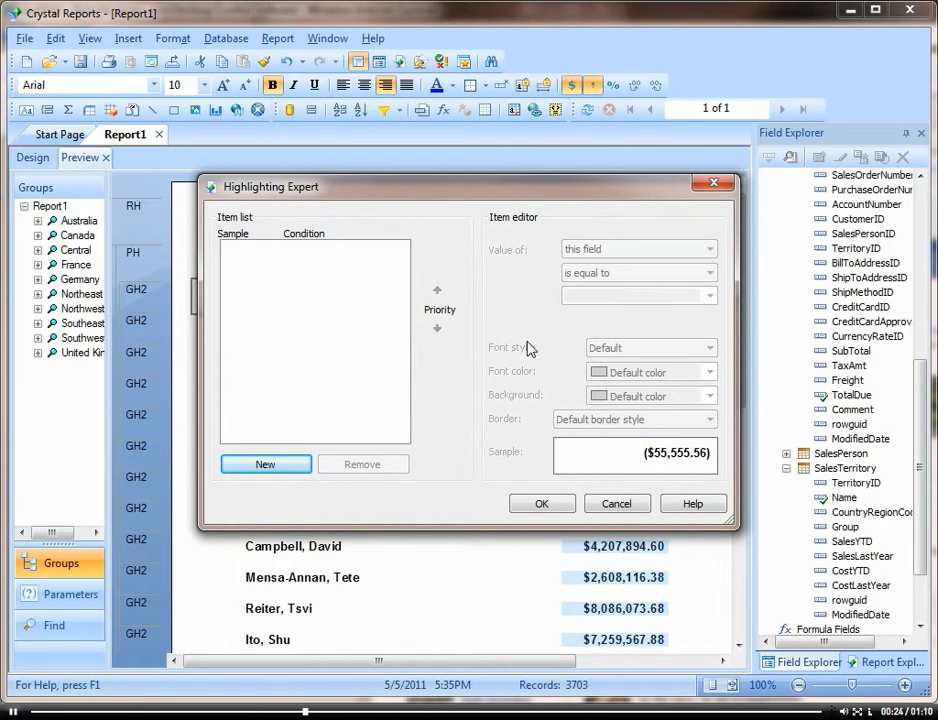
# Step: Add a condition 'is less than 3000000' with red font colour and apply it to the report
pyautogui.click(264, 464)
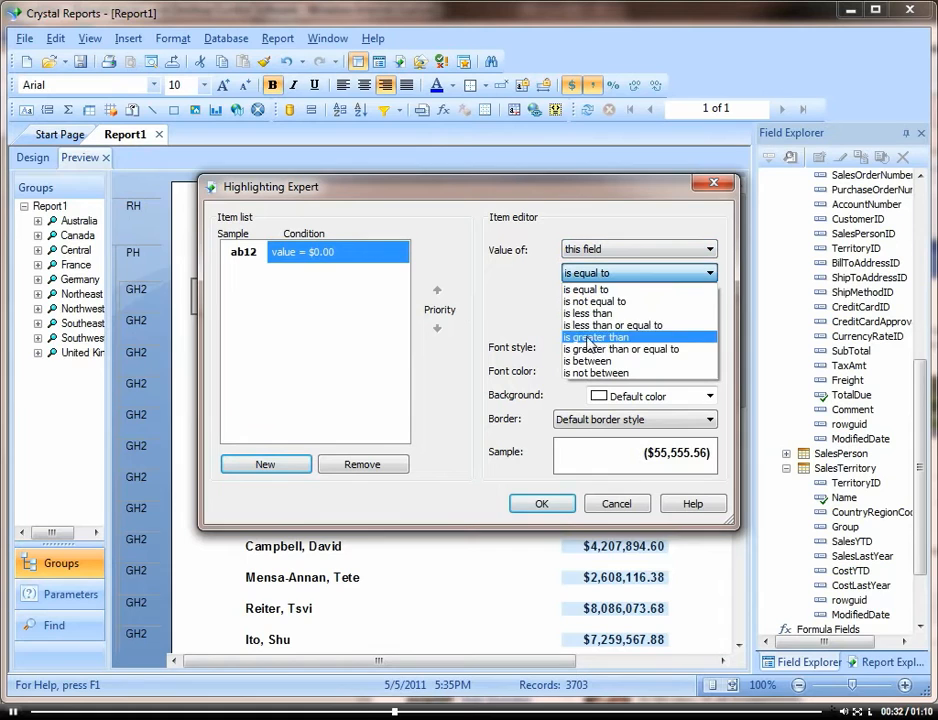
pyautogui.click(588, 312)
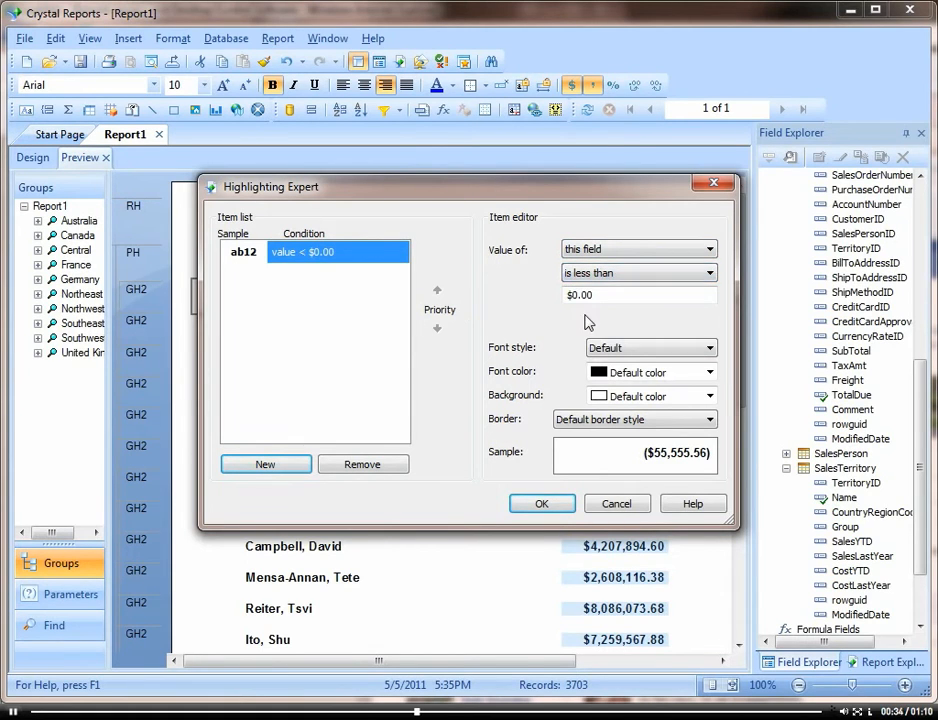
pyautogui.click(640, 294)
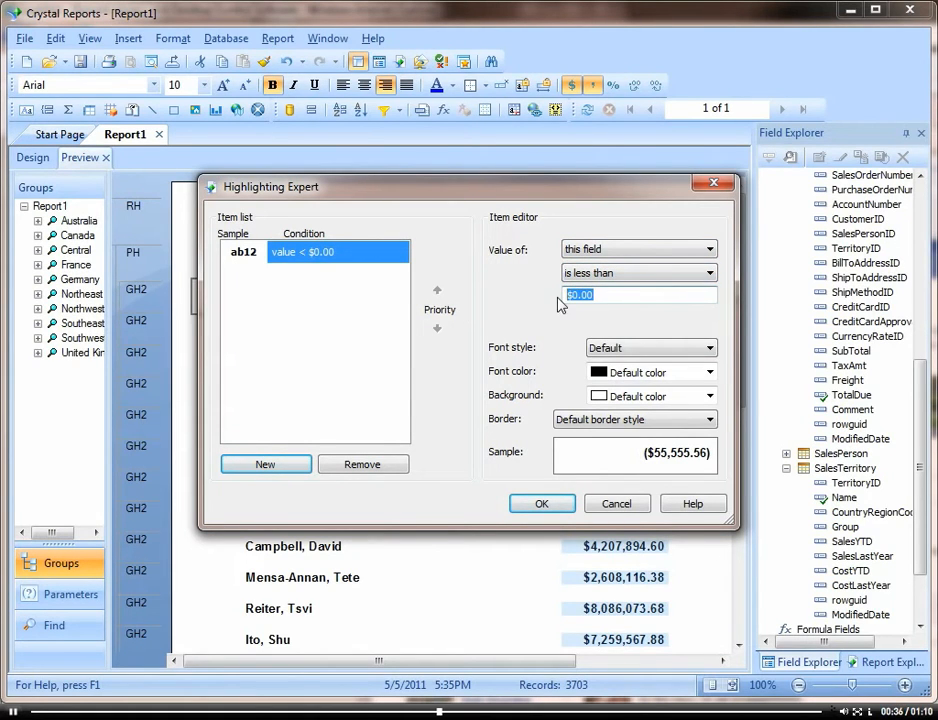
pyautogui.write('3000000')
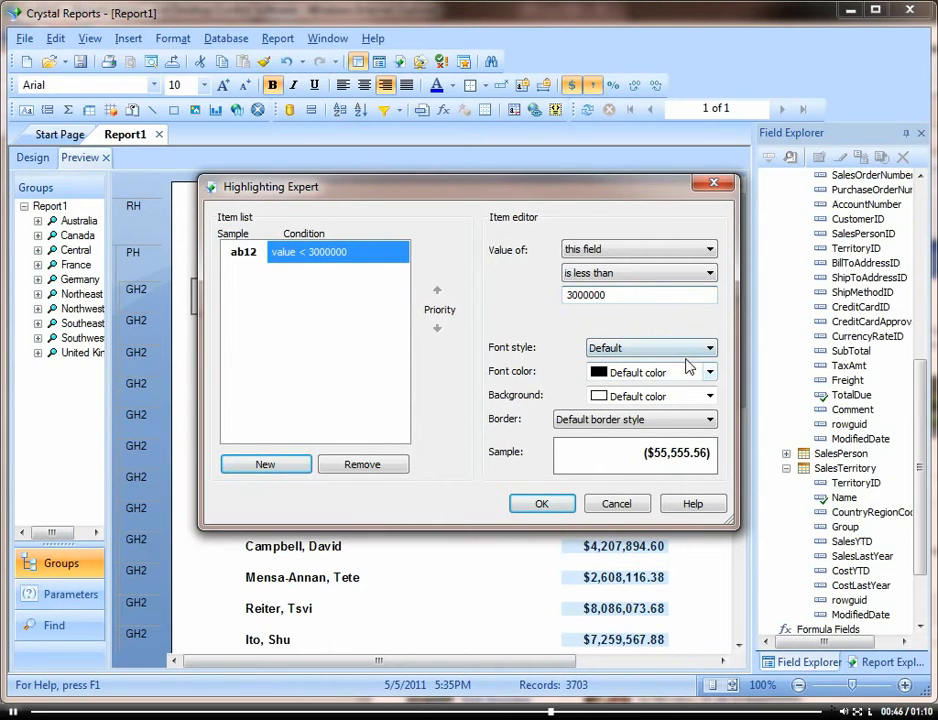
pyautogui.click(708, 372)
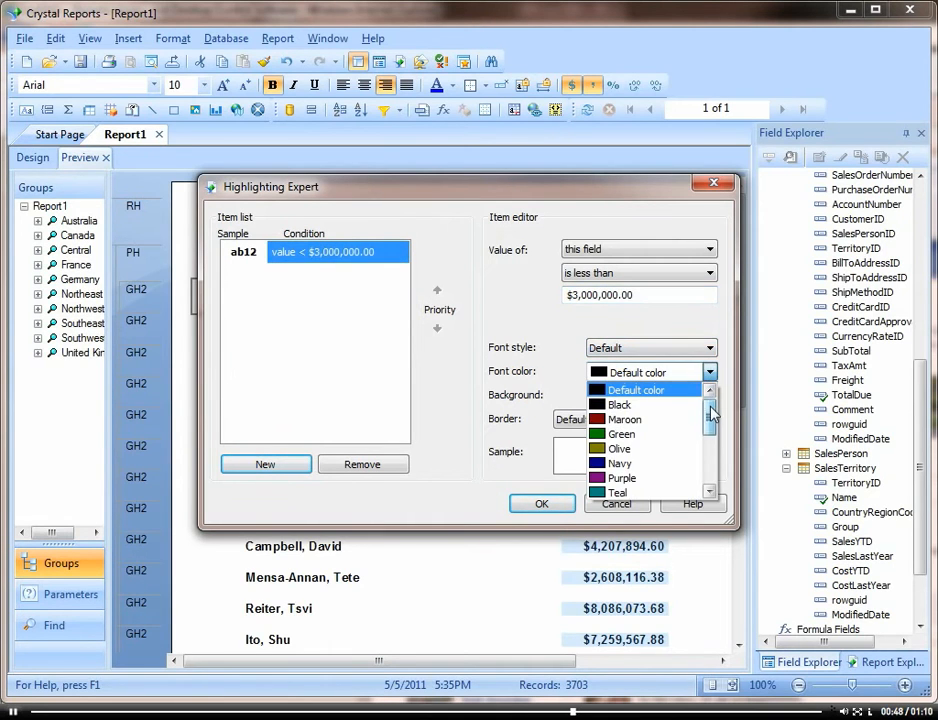
pyautogui.click(620, 370)
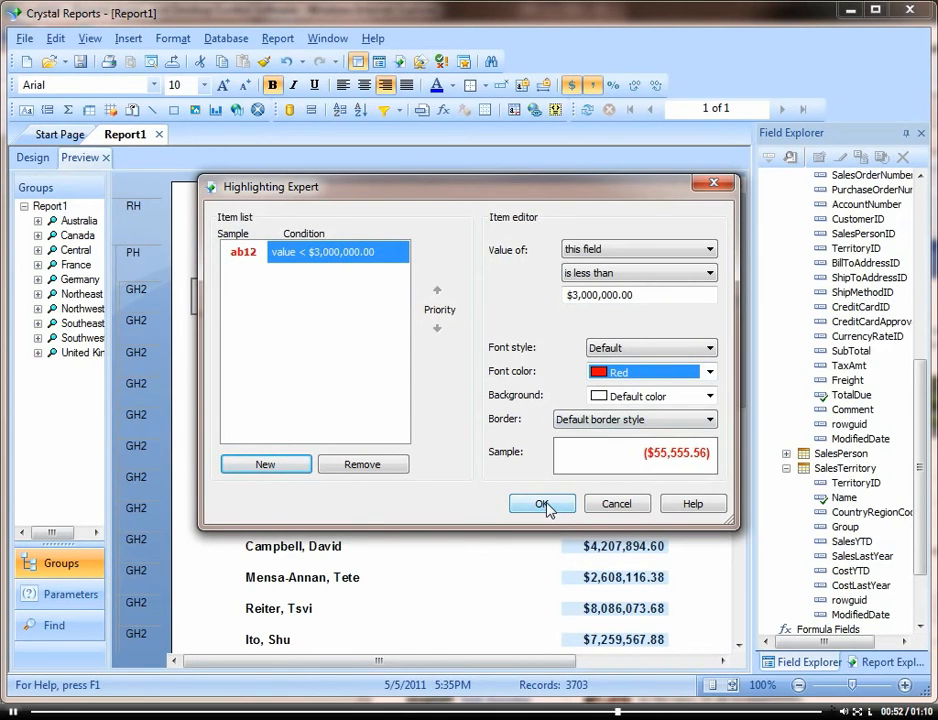
pyautogui.click(542, 504)
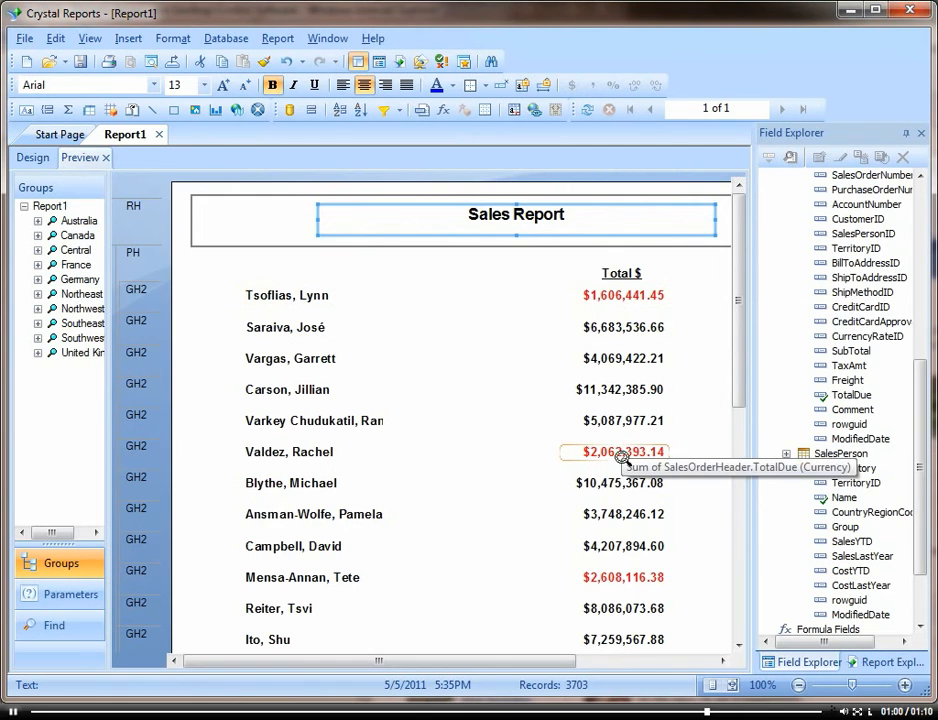
pyautogui.scroll(-3)
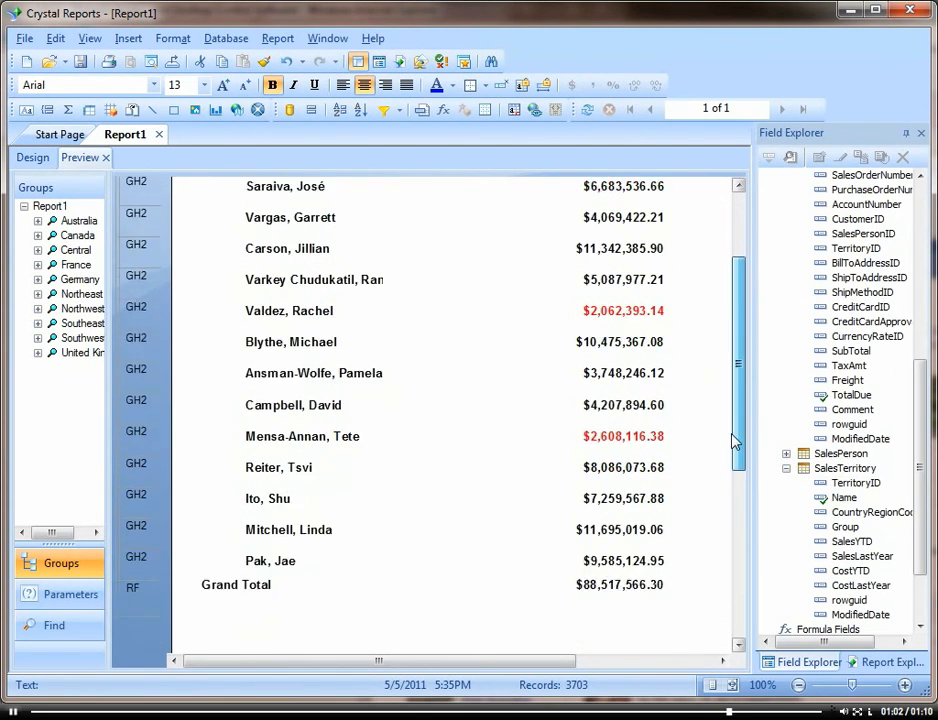